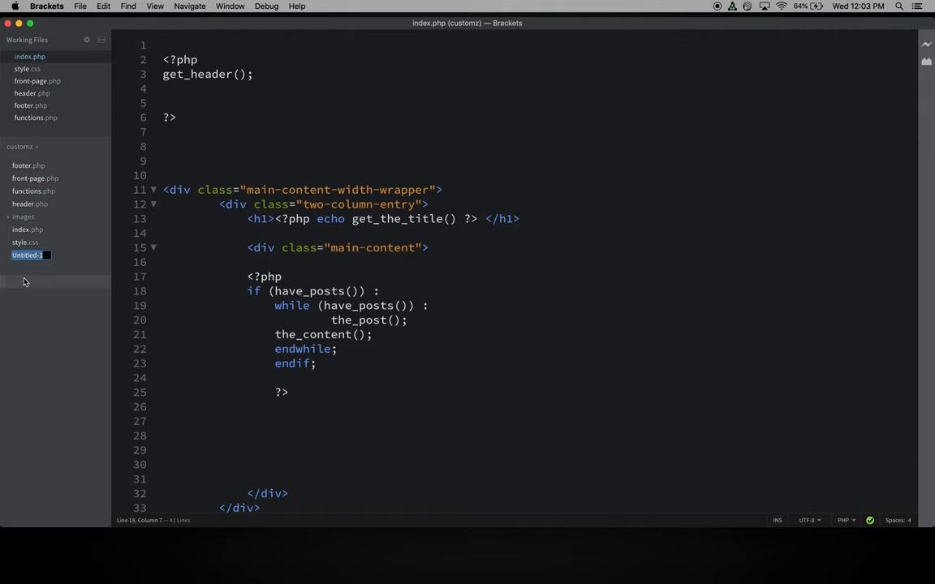
# - Create the new theme file page_full-width.php and have it open for editing
pyautogui.write('page')
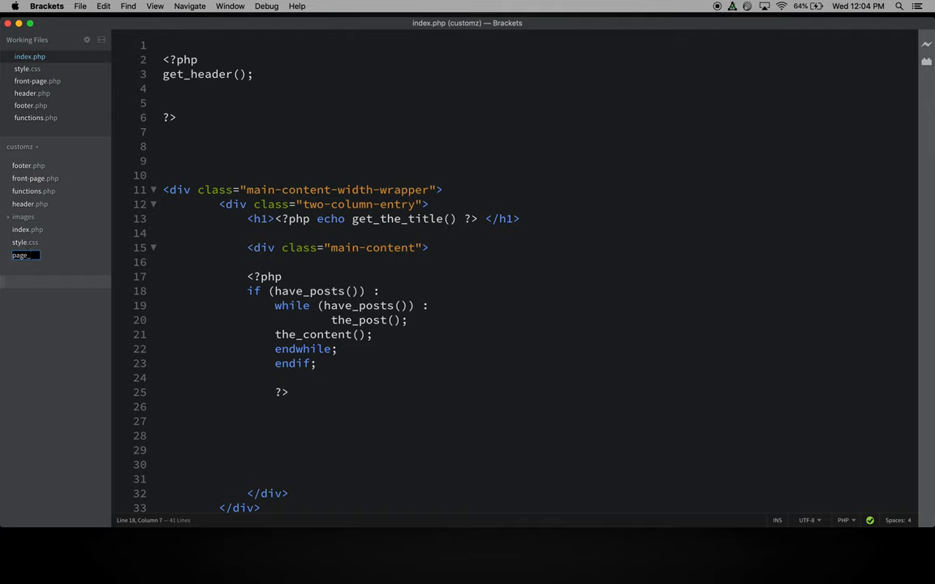
pyautogui.write('_full-width.php')
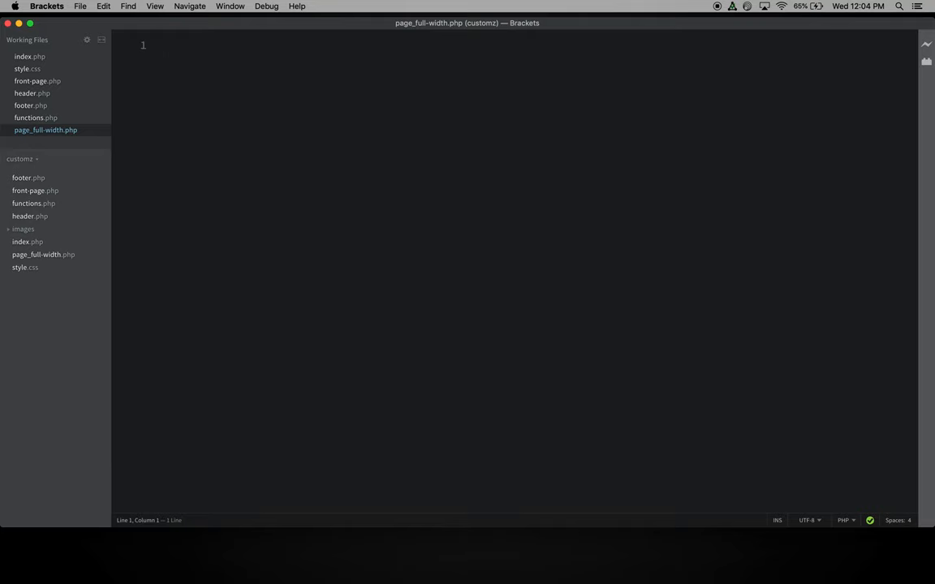
# - Write the opening <?php get_header(); ?> call on the first line
pyautogui.click(163, 46)
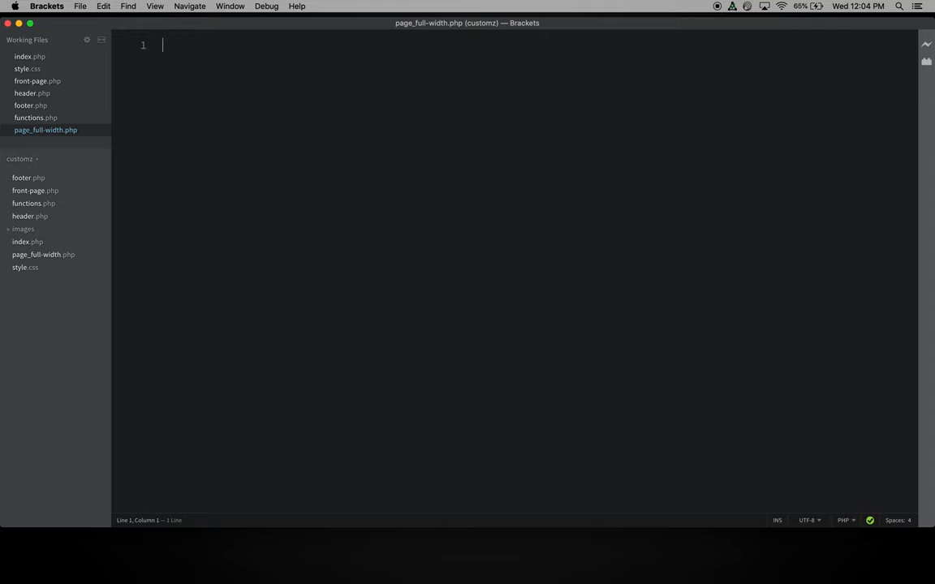
pyautogui.write('<')
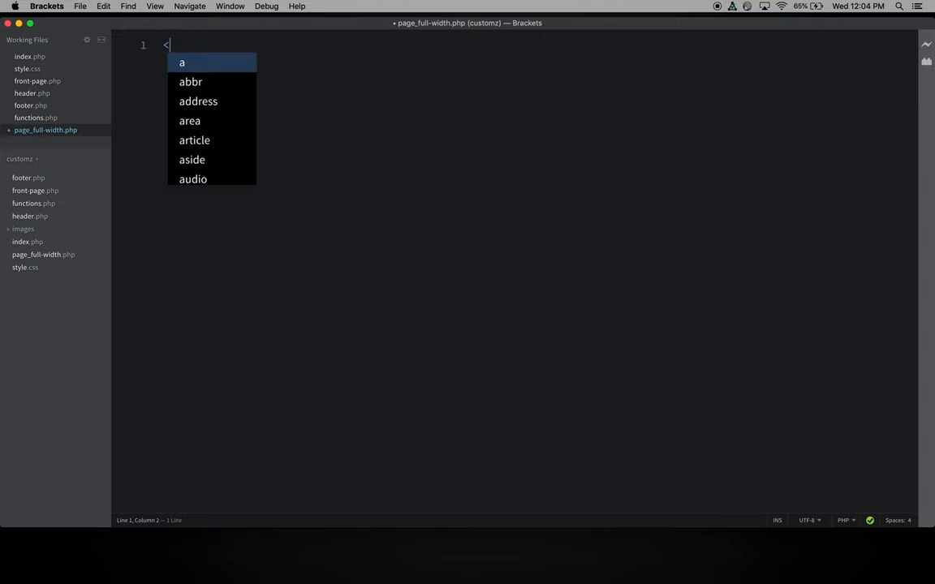
pyautogui.write('?php g')
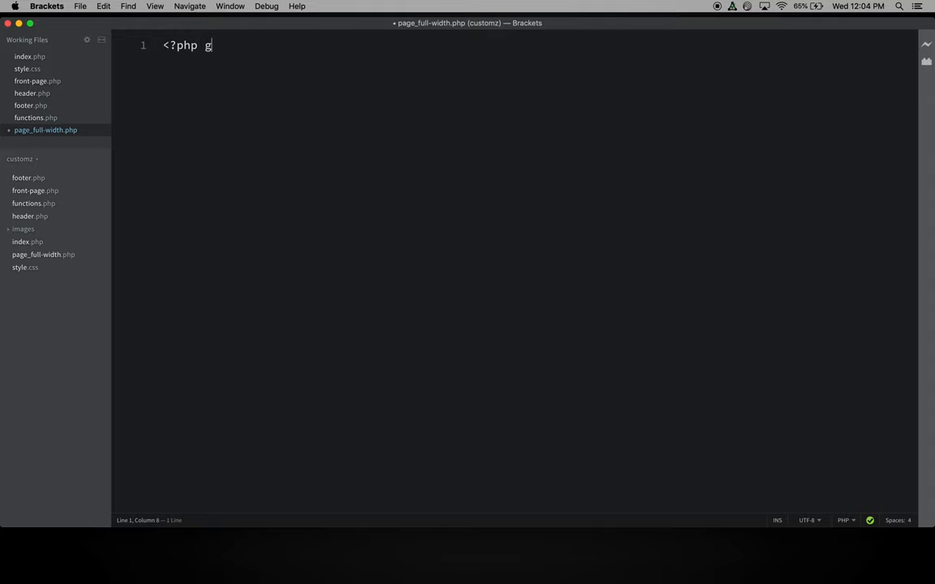
pyautogui.write('et_heade')
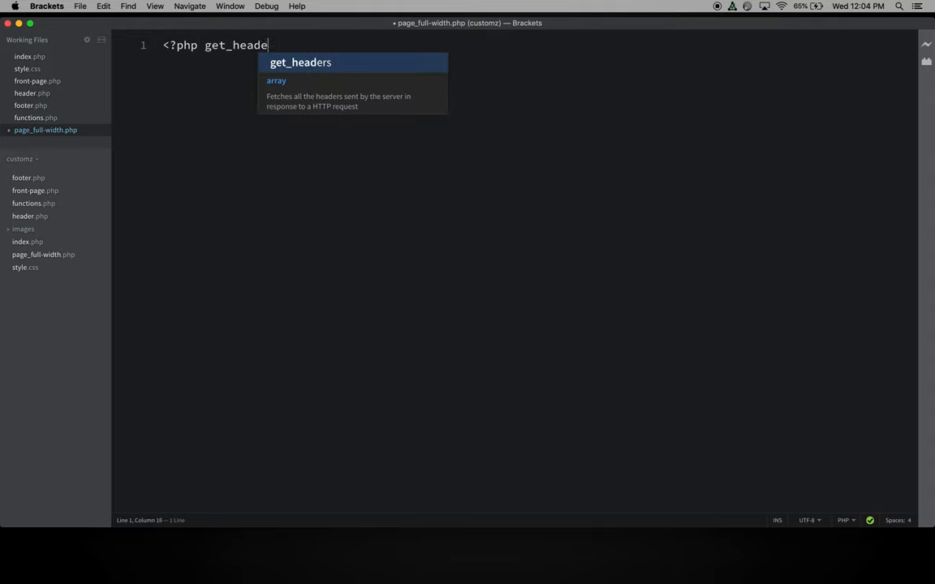
pyautogui.write('r();')
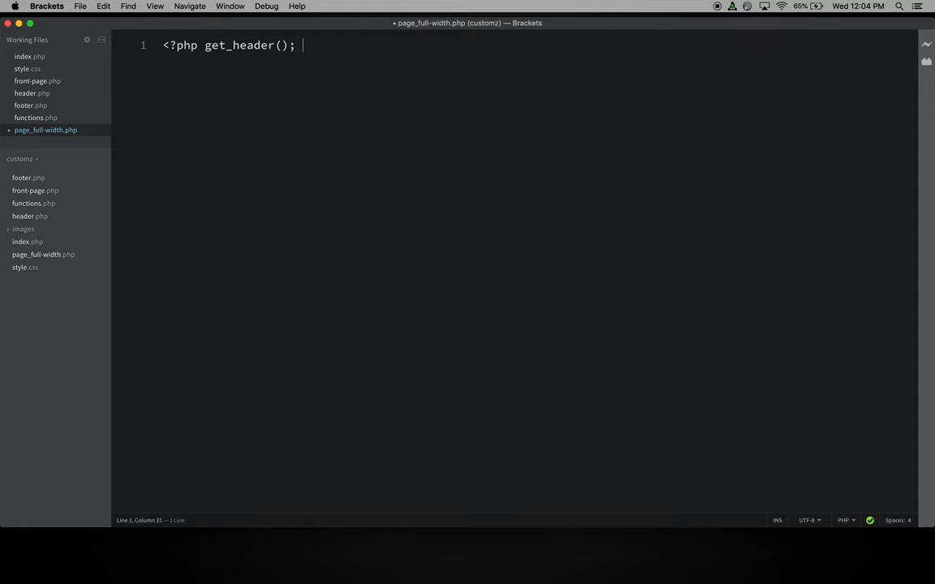
pyautogui.write('?>')
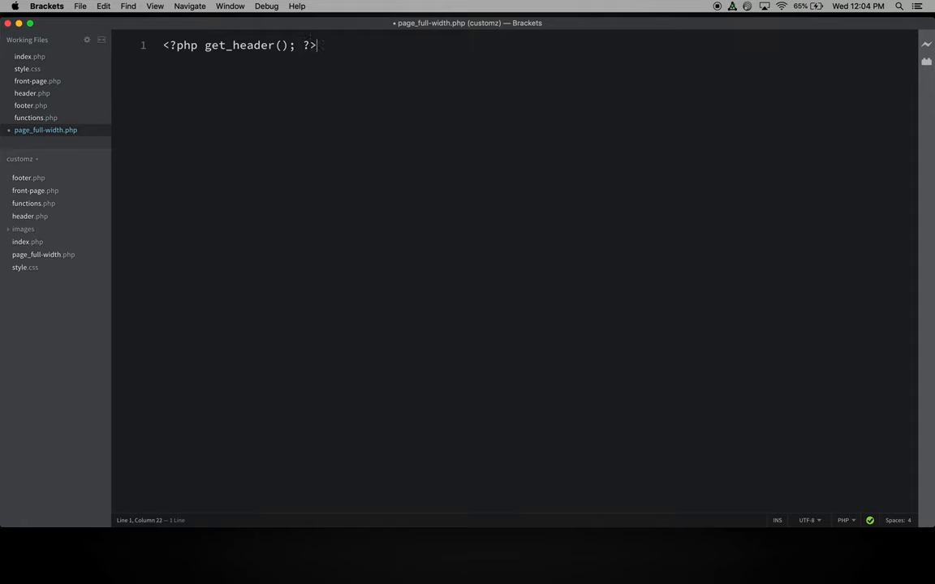
# - Reuse the header line as a get_footer() call on line 31 and save the file
pyautogui.press('cmd+a')
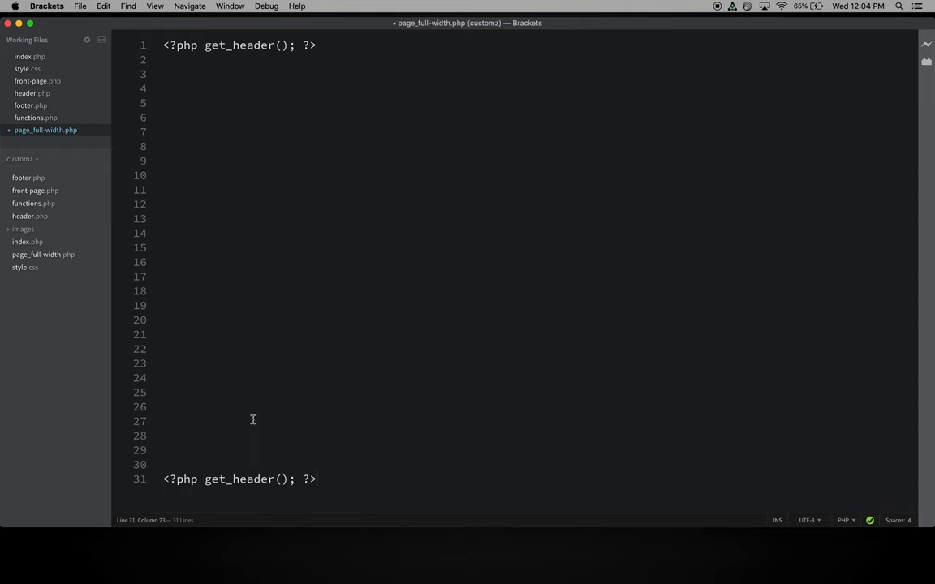
pyautogui.doubleClick(253, 479)
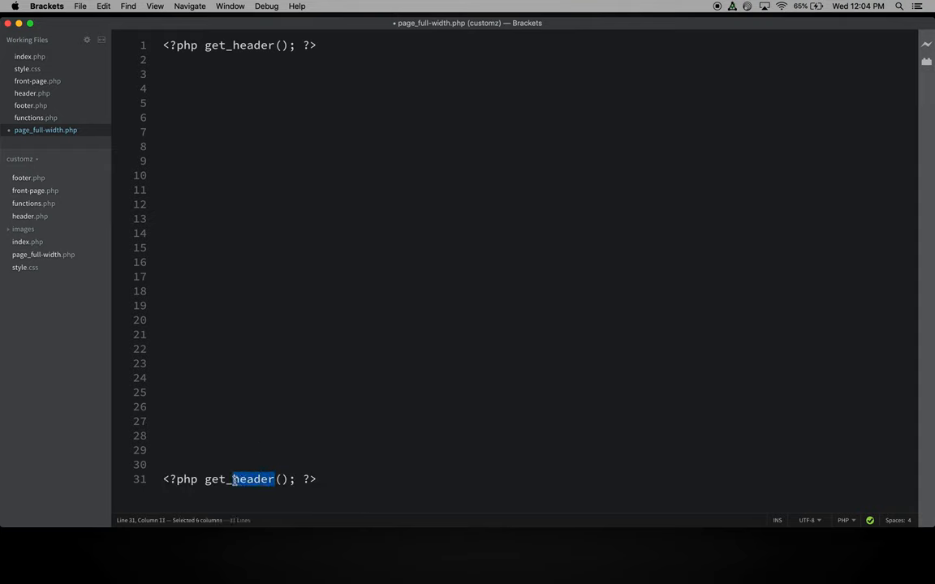
pyautogui.write('footer')
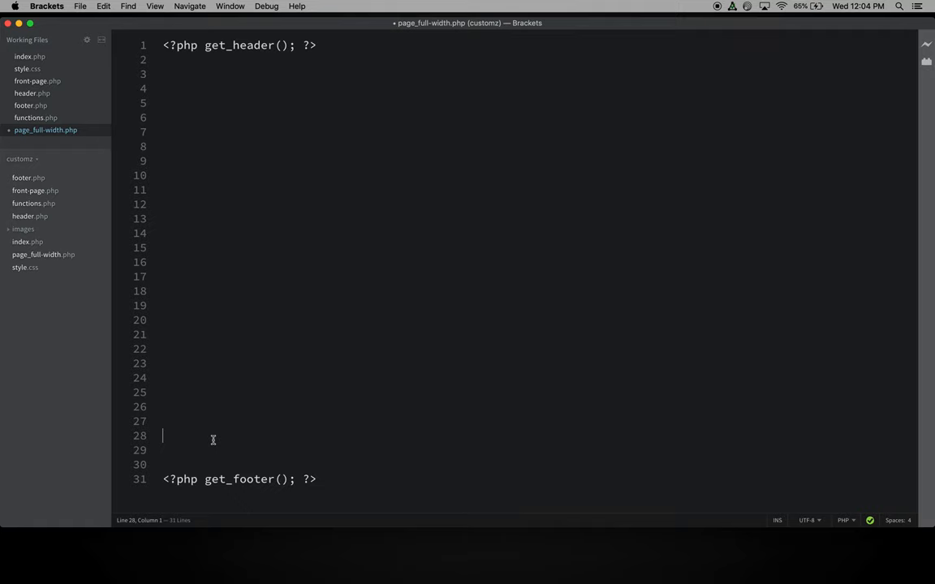
pyautogui.press('cmd+s')
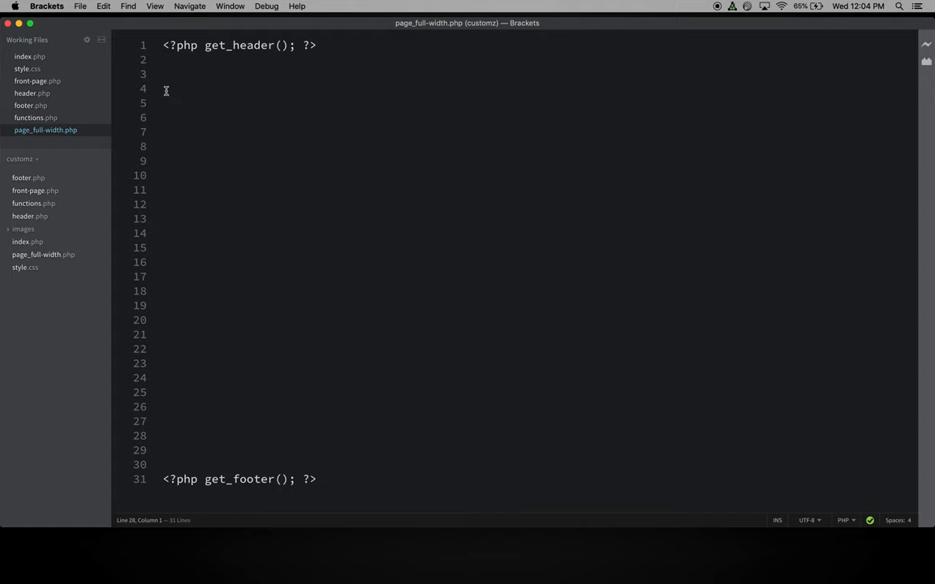
# - Copy the main-content-width-wrapper markup from the prototype's full-width.html back into the theme project
pyautogui.click(19, 159)
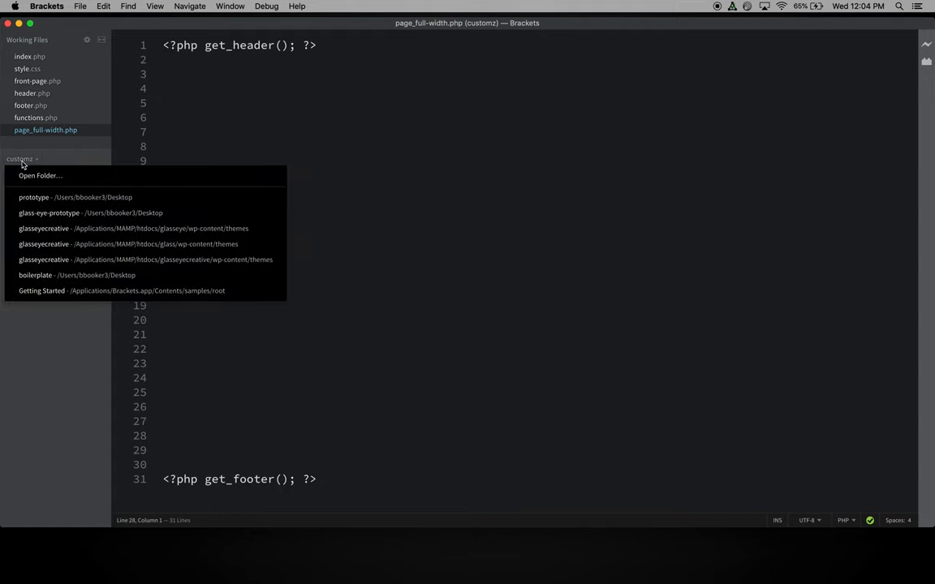
pyautogui.click(33, 196)
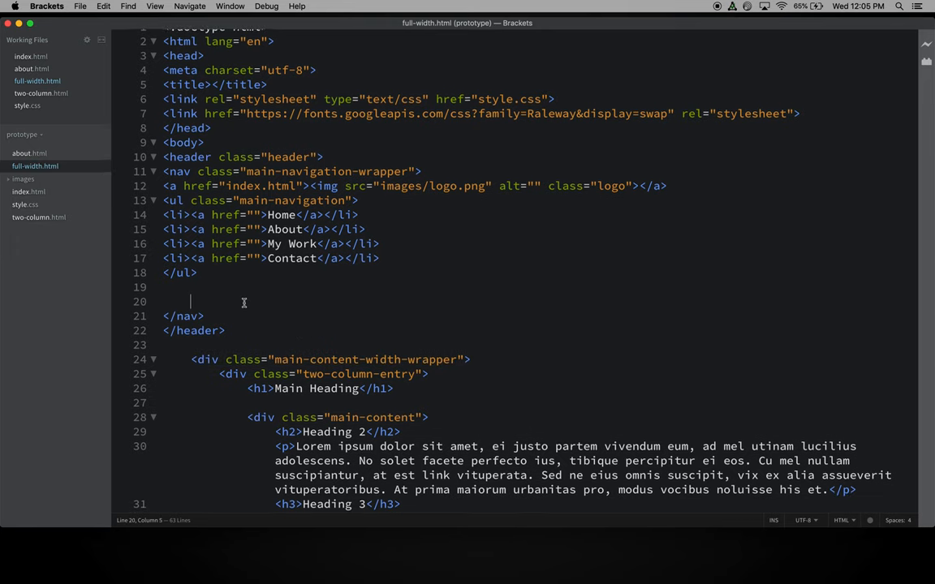
pyautogui.scroll(-3)
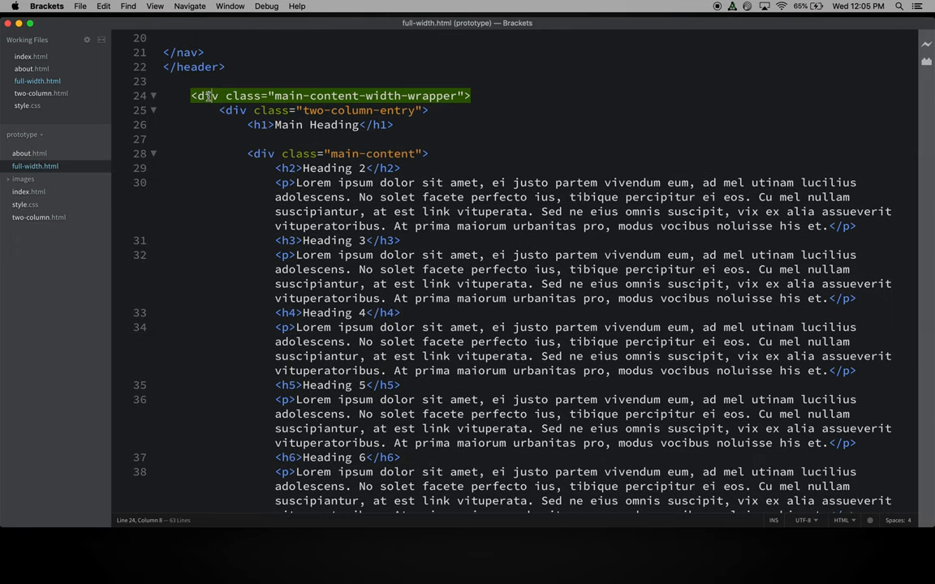
pyautogui.scroll(-3)
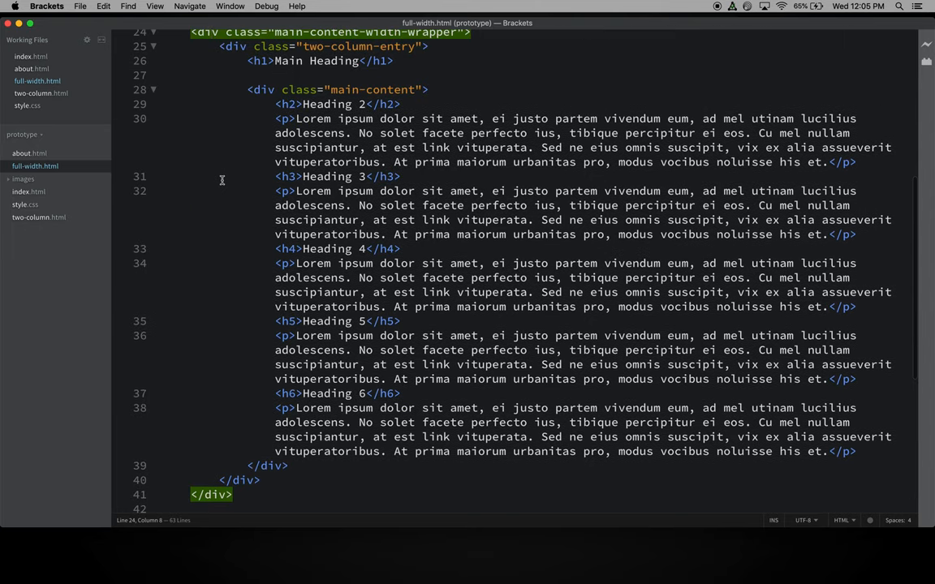
pyautogui.moveTo(276, 248); pyautogui.dragTo(232, 493)
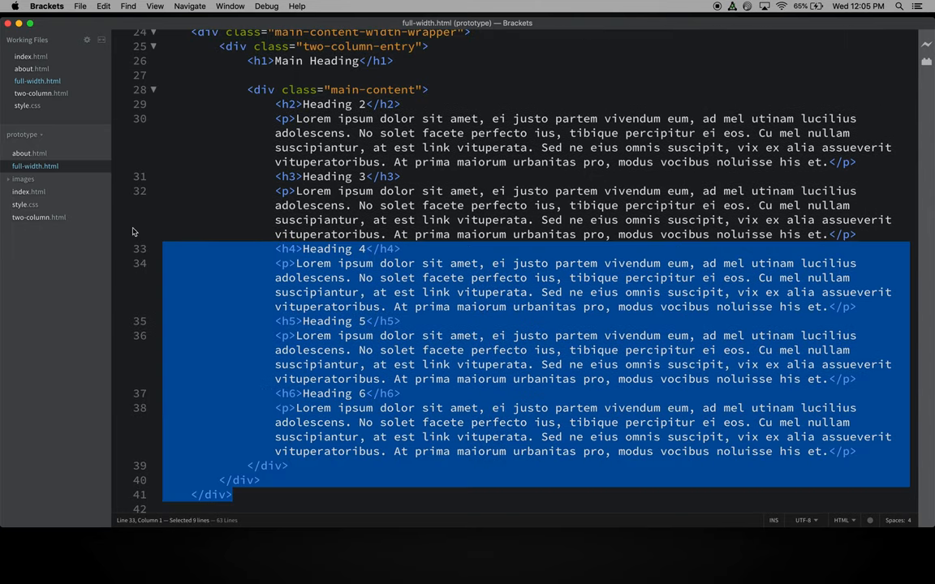
pyautogui.scroll(3)
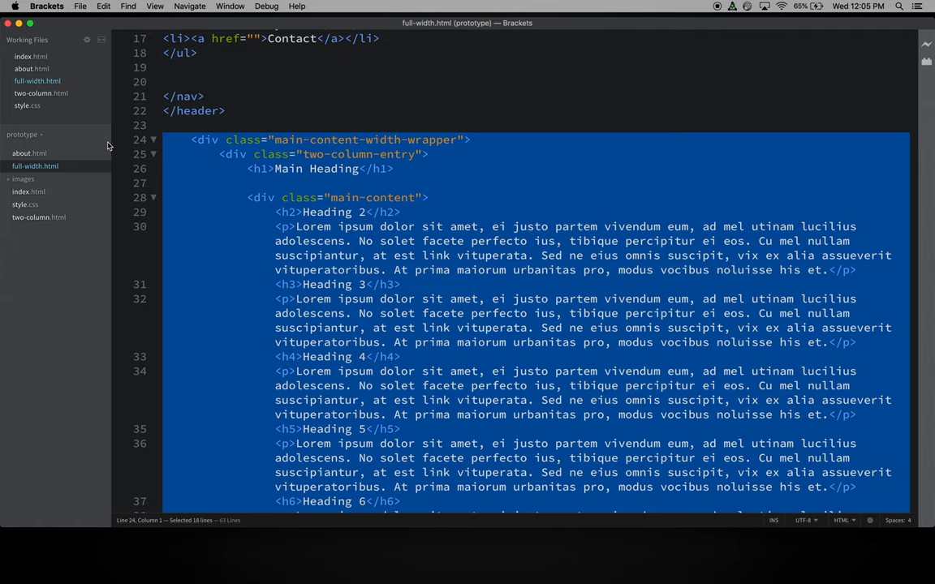
pyautogui.click(24, 133)
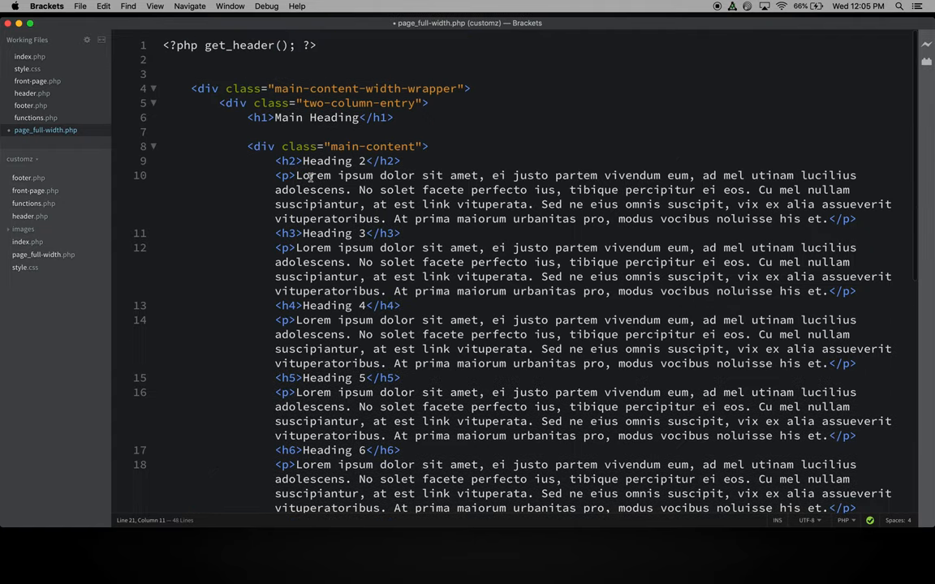
# - Remove the lorem ipsum placeholder sections and the Main Heading text, leaving empty h1 and main-content div
pyautogui.scroll(-3)
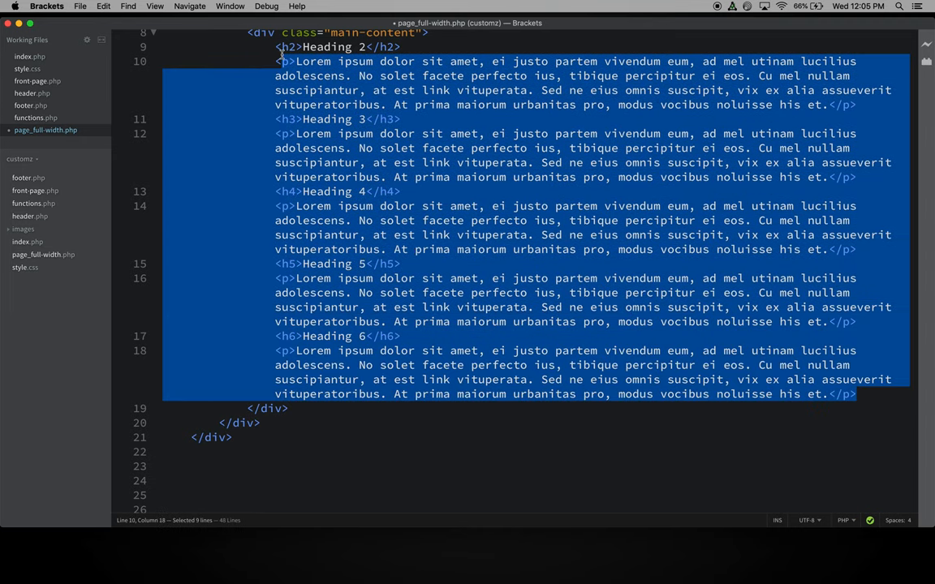
pyautogui.press('delete')
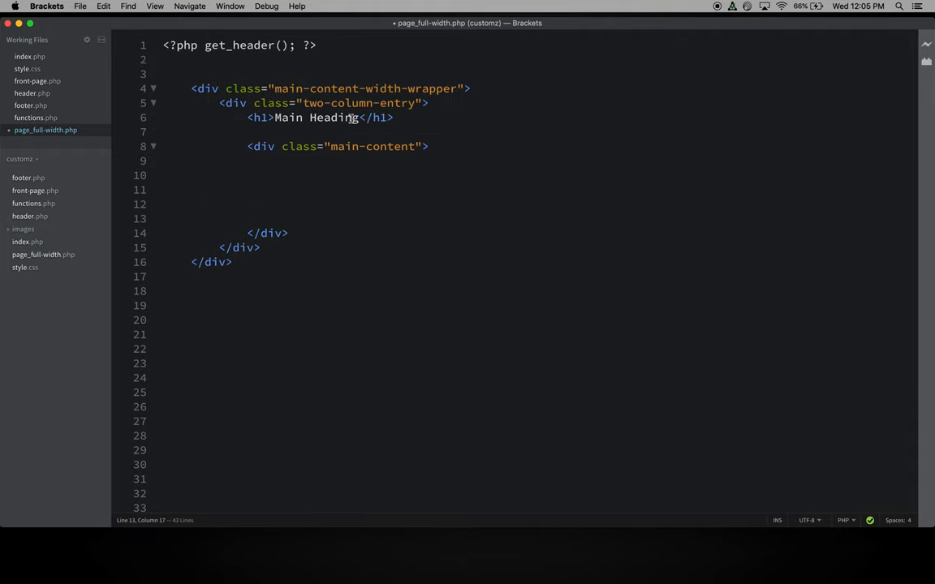
pyautogui.click(276, 217)
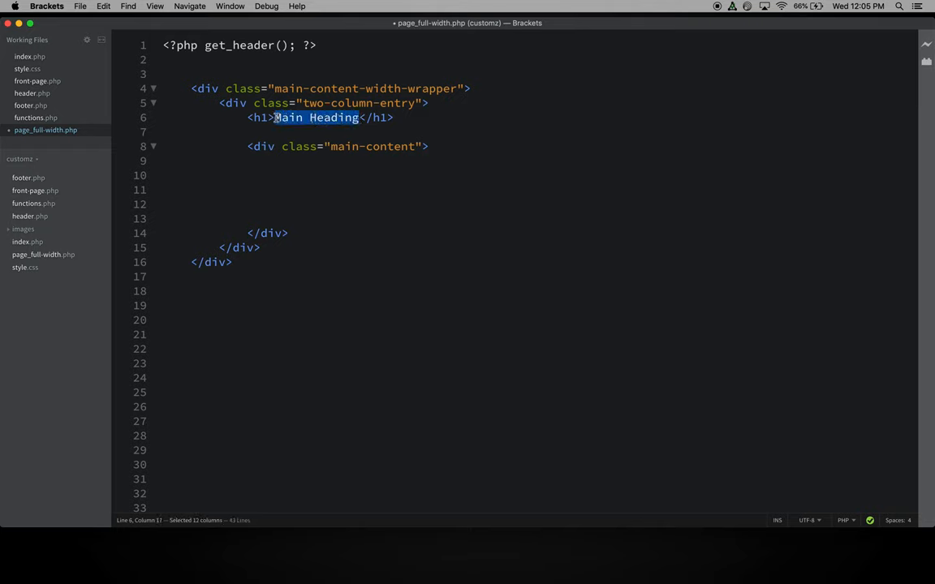
pyautogui.press('Delete')
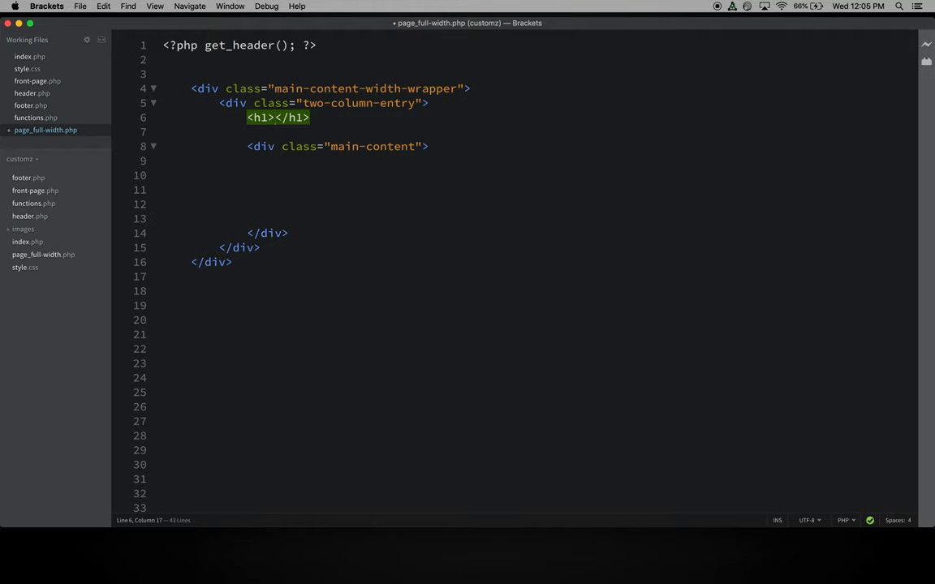
# - Make the h1 echo get_the_title() inside a PHP block and save the template
pyautogui.write('<')
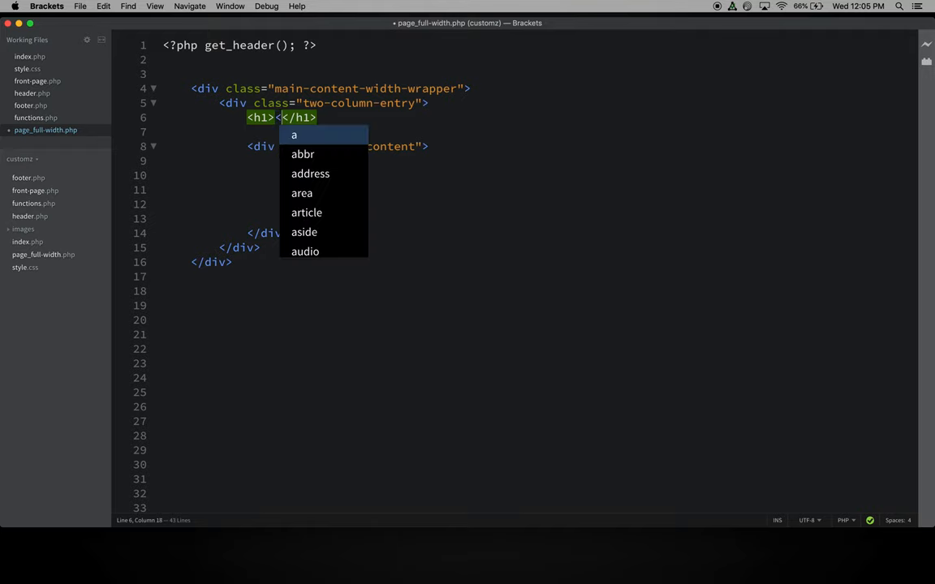
pyautogui.write('?php')
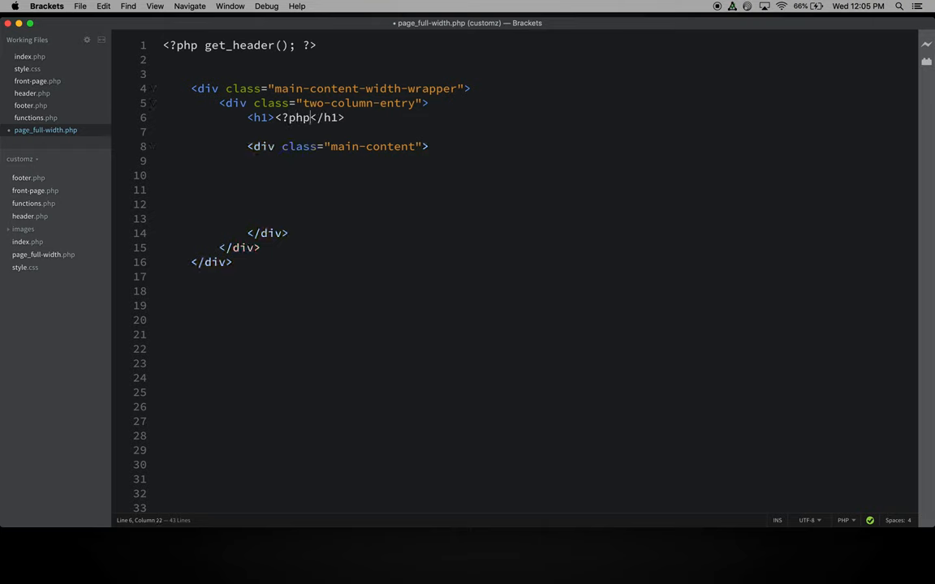
pyautogui.write('?>')
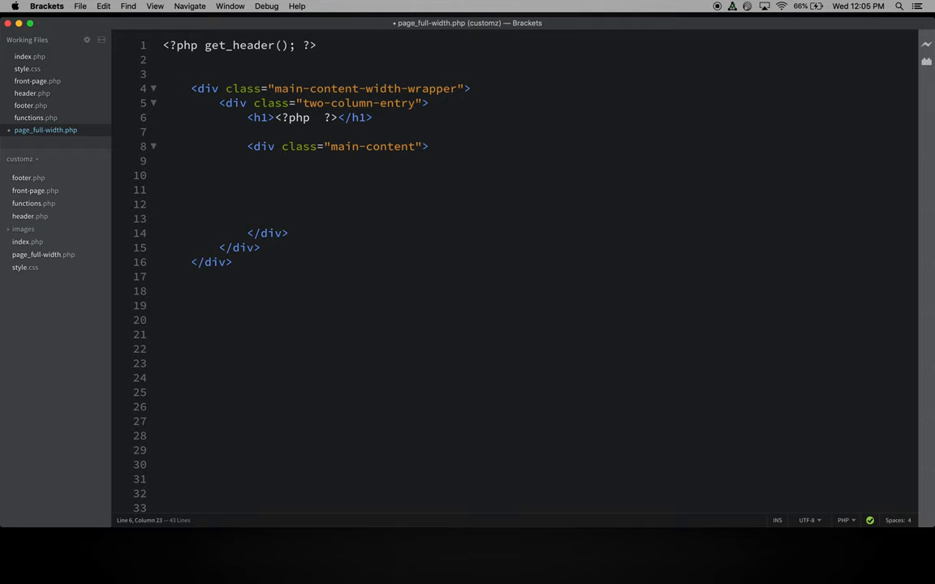
pyautogui.write('echo')
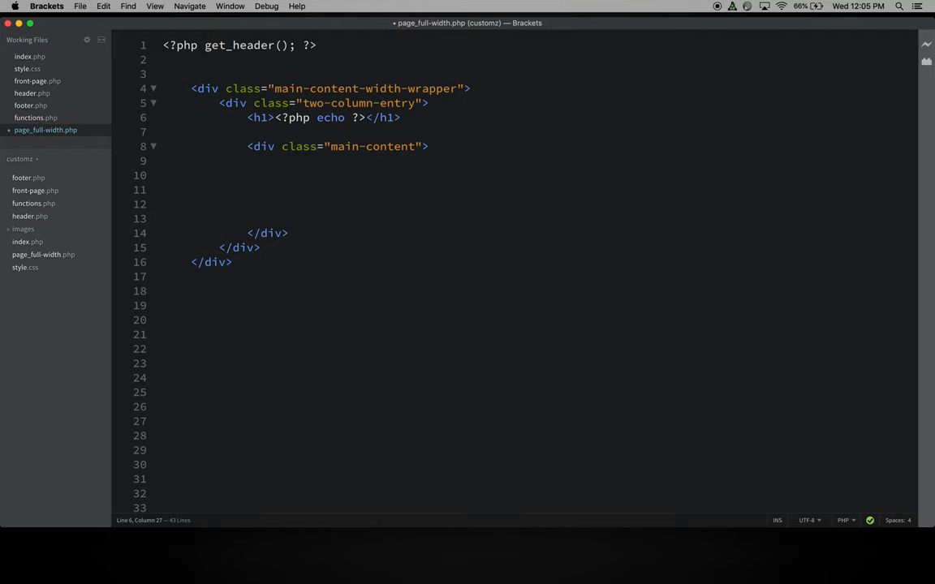
pyautogui.write('get_t')
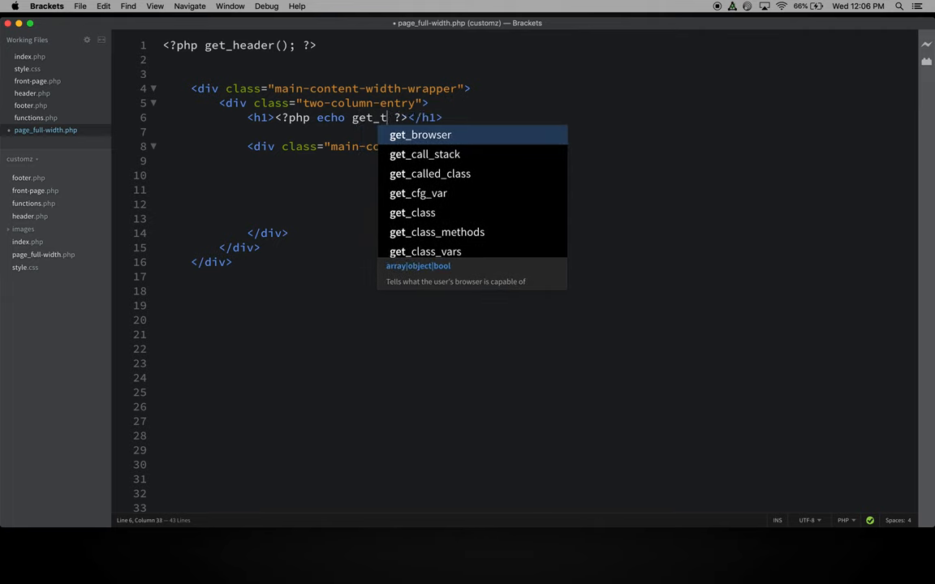
pyautogui.write('he_')
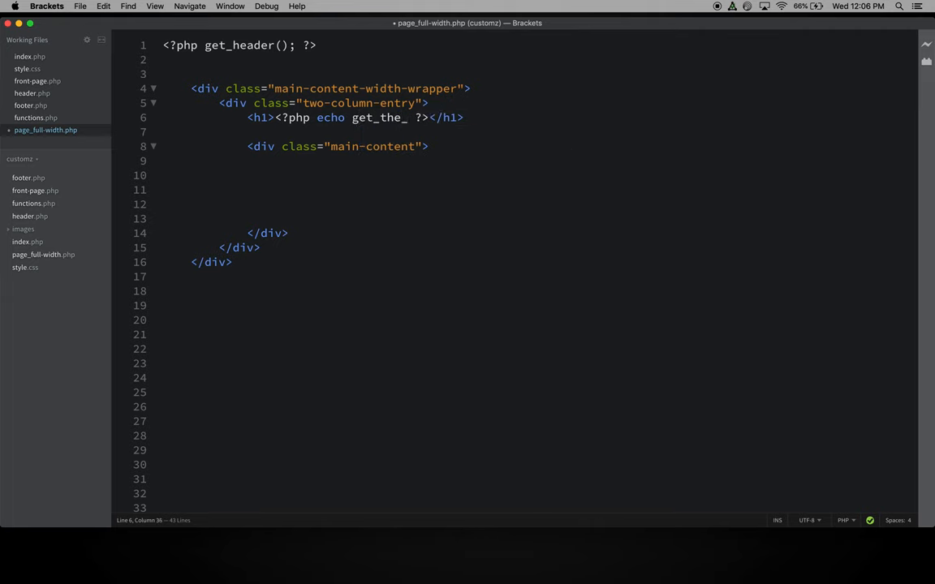
pyautogui.write('title')
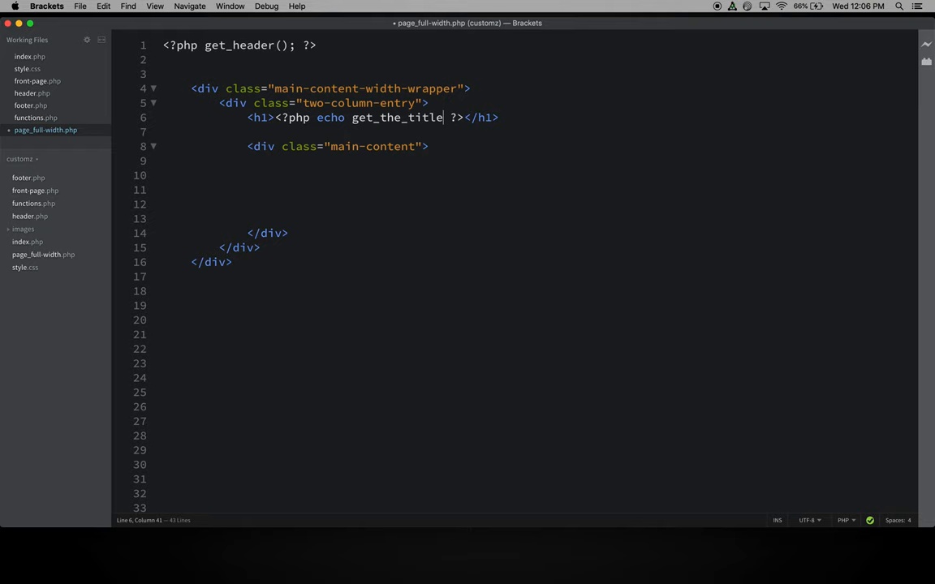
pyautogui.write('()')
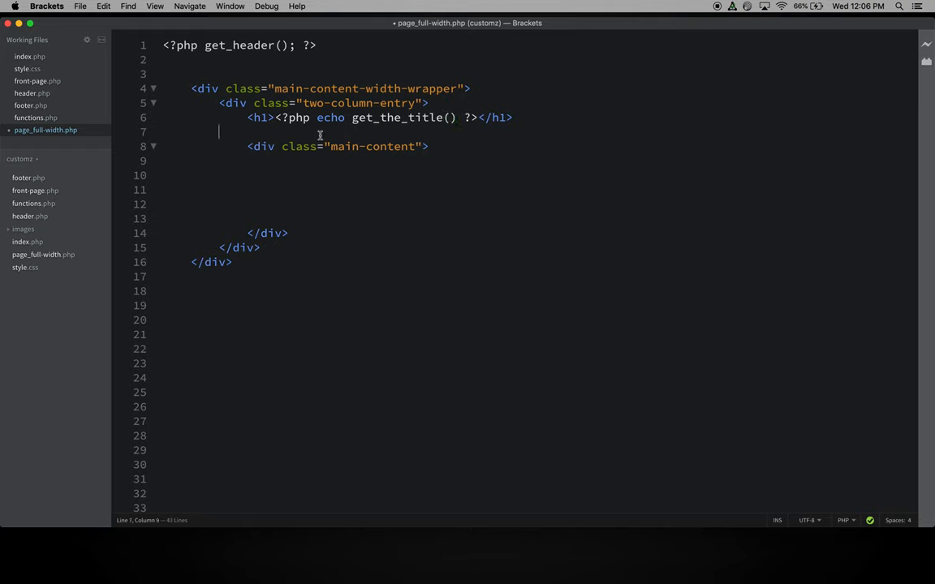
pyautogui.press('cmd+s')
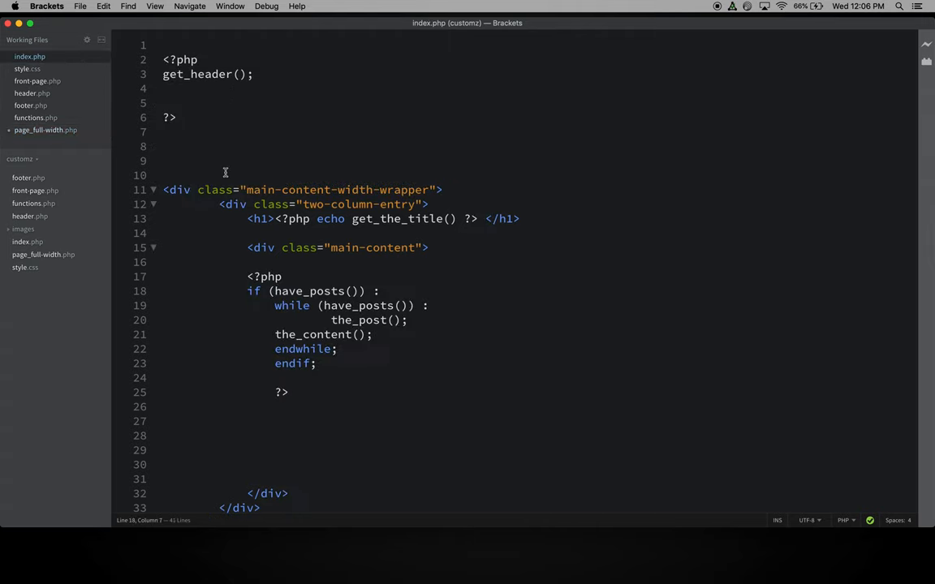
# - Review the index.php post loop, then begin a <?php block inside the main-content div
pyautogui.scroll(-3)
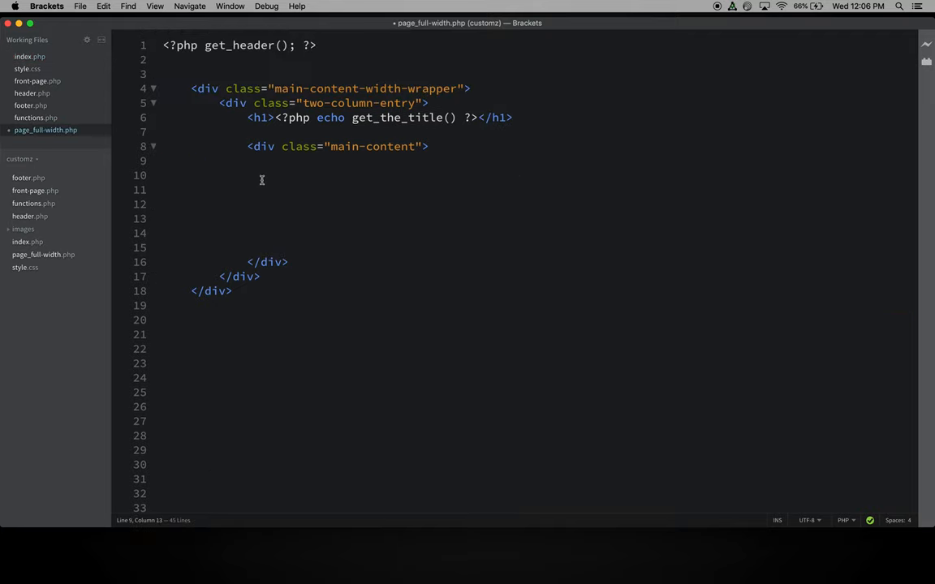
pyautogui.write('<?php')
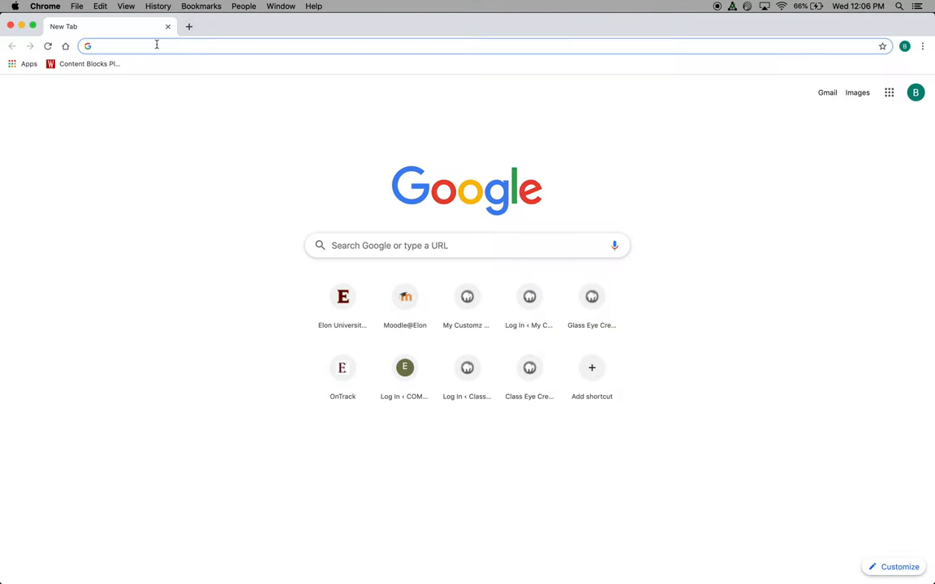
# - Go to localhost:8888/customz, enter the admin dashboard and show the All Pages list
pyautogui.write('localhost:8888/customz/')
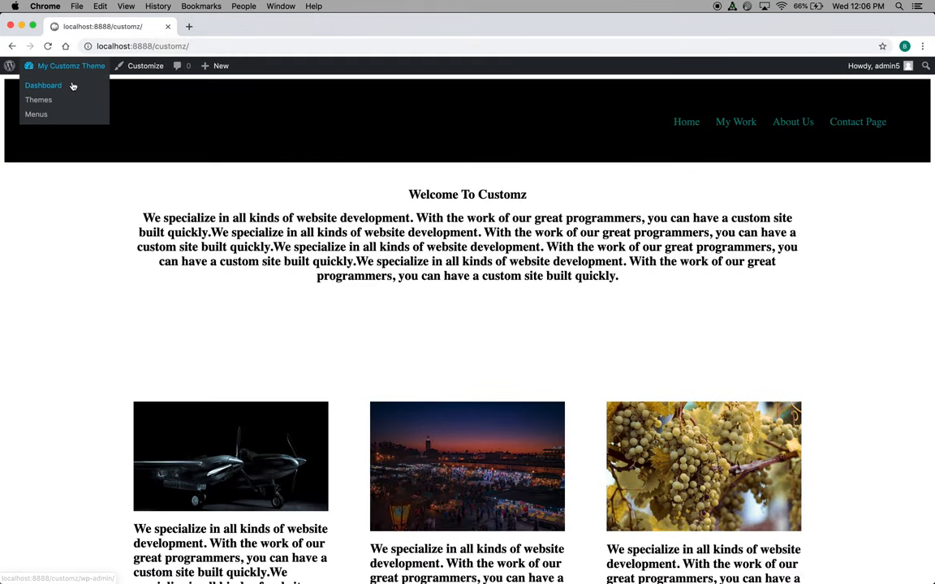
pyautogui.click(42, 85)
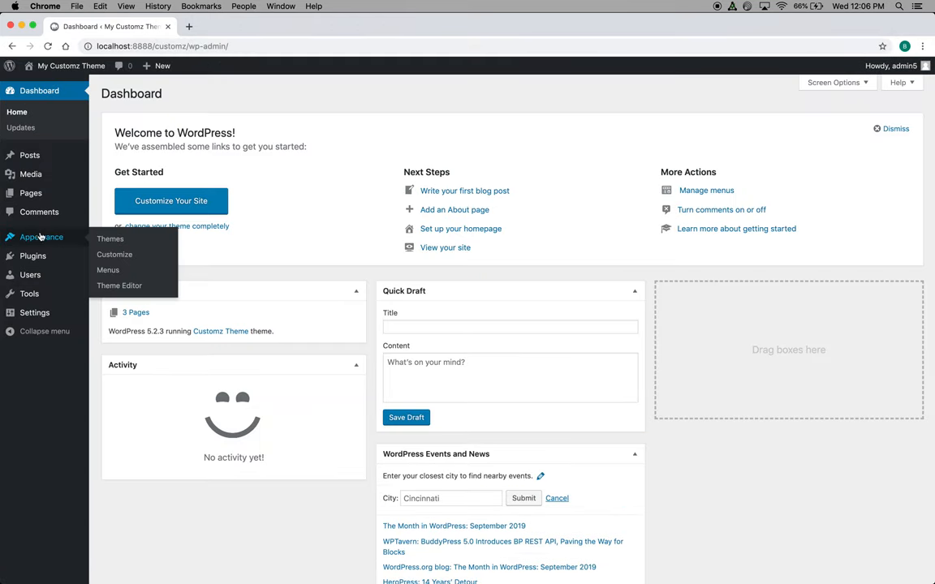
pyautogui.moveTo(29, 193)
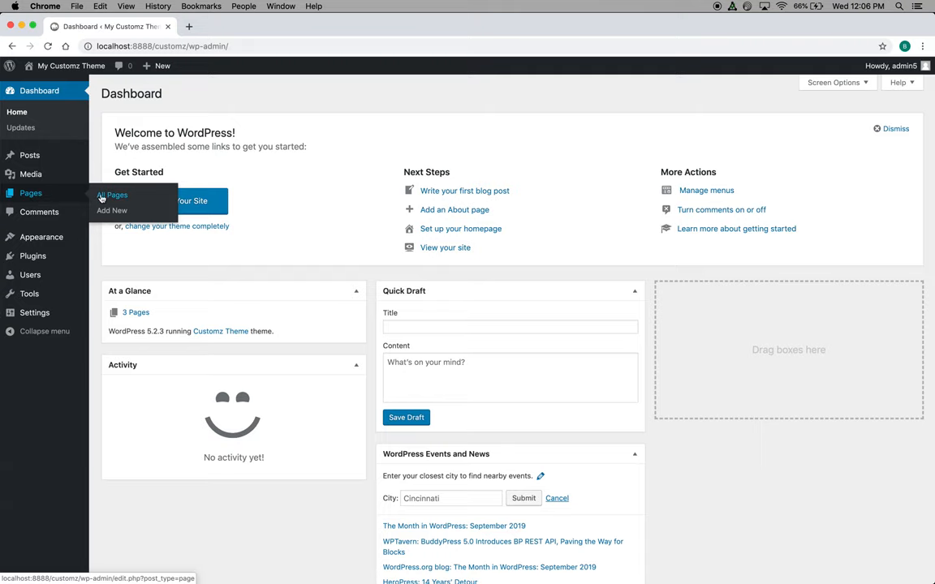
pyautogui.click(111, 195)
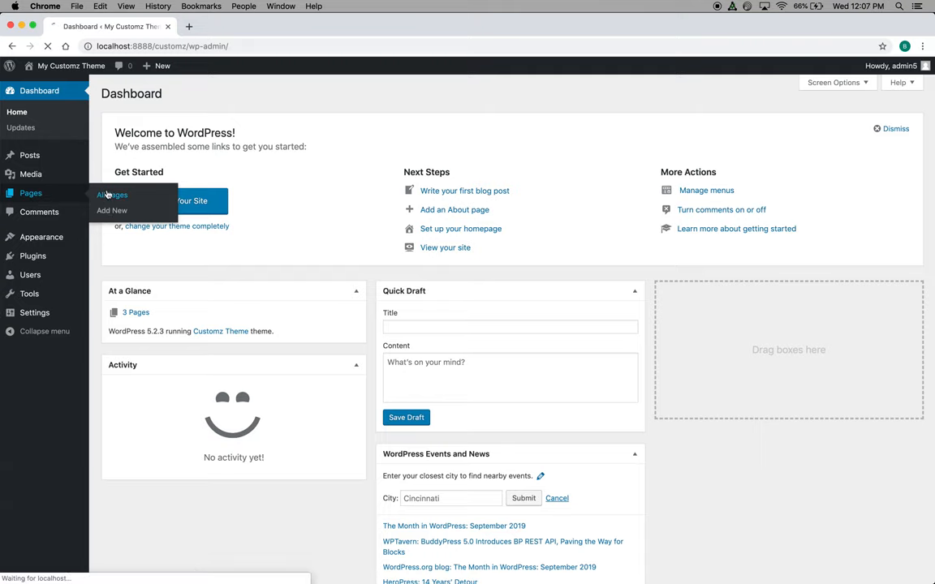
pyautogui.click(112, 195)
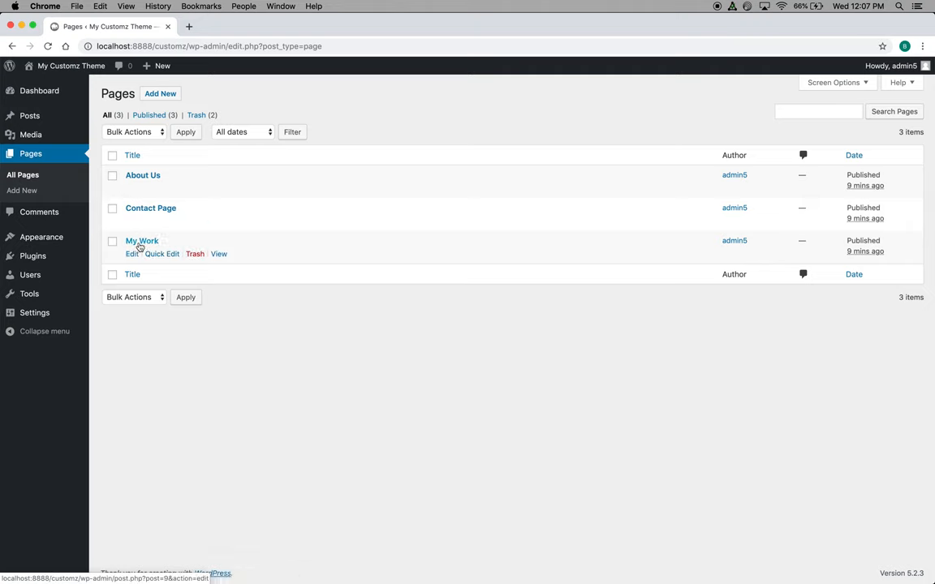
pyautogui.moveTo(250, 252)
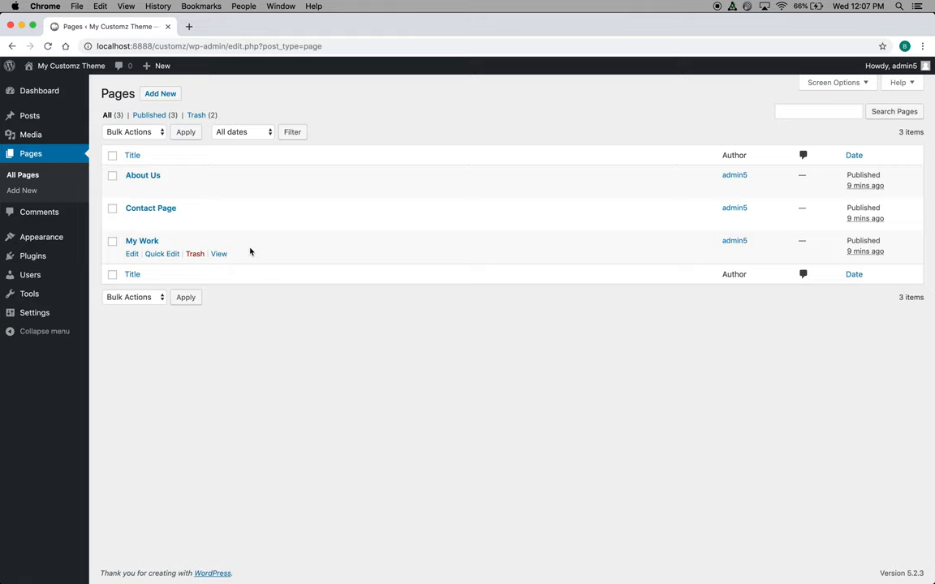
pyautogui.moveTo(176, 254)
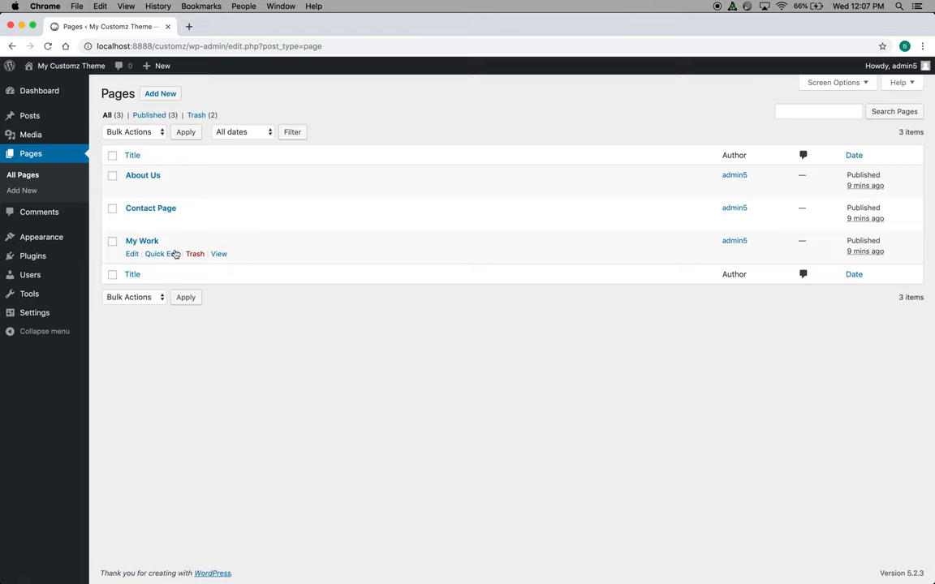
# - Edit the My Work page and check its Page Attributes for a Template option
pyautogui.click(143, 240)
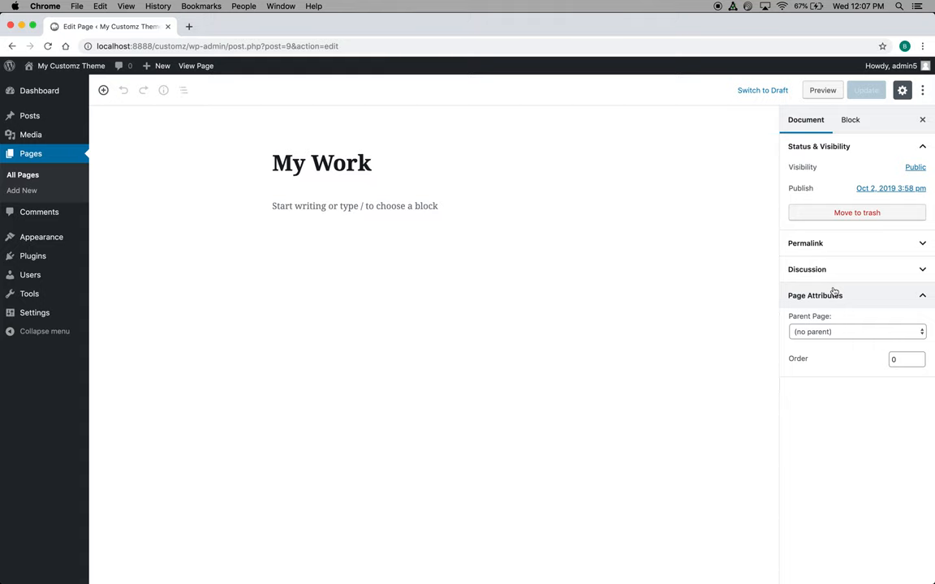
pyautogui.moveTo(904, 318)
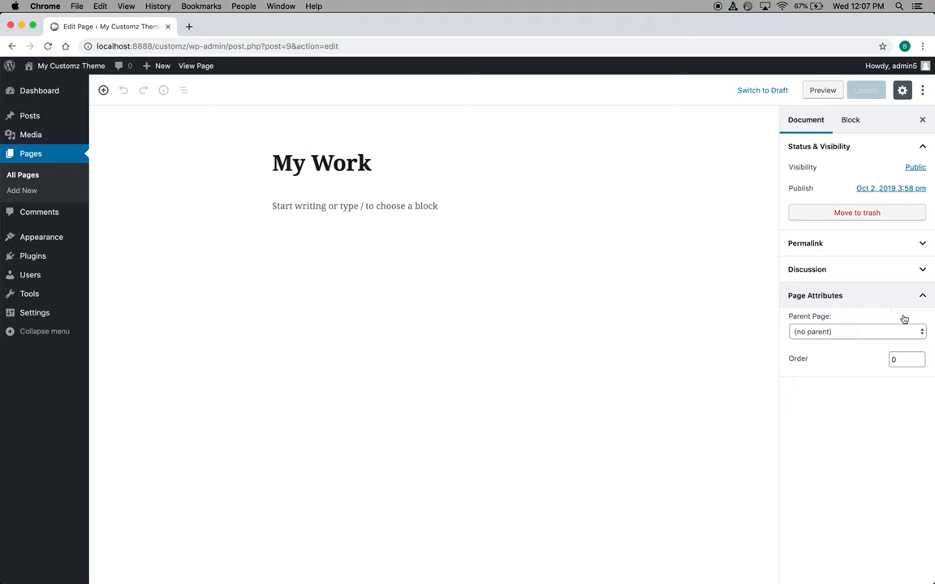
pyautogui.moveTo(383, 562)
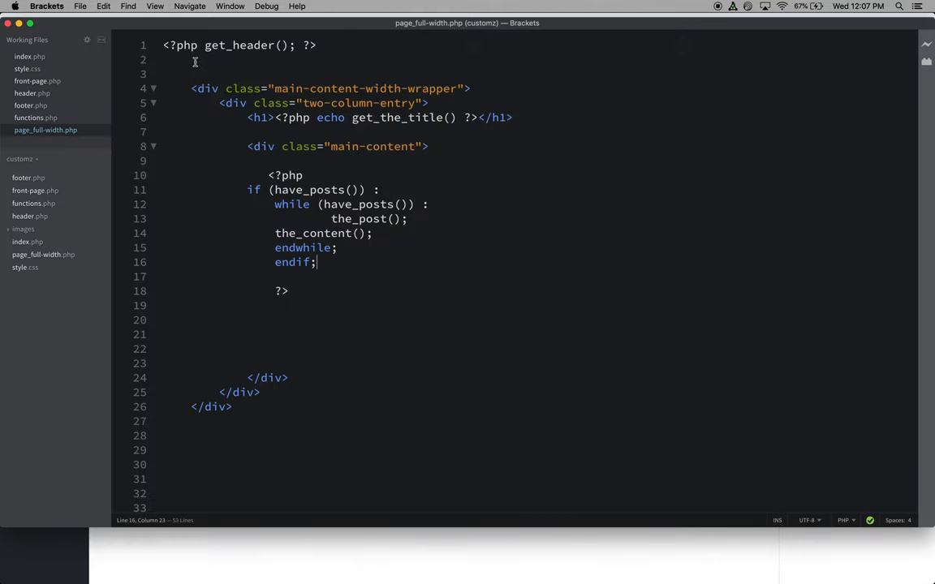
# - Split the opening PHP line to leave an empty line above get_header()
pyautogui.click(305, 45)
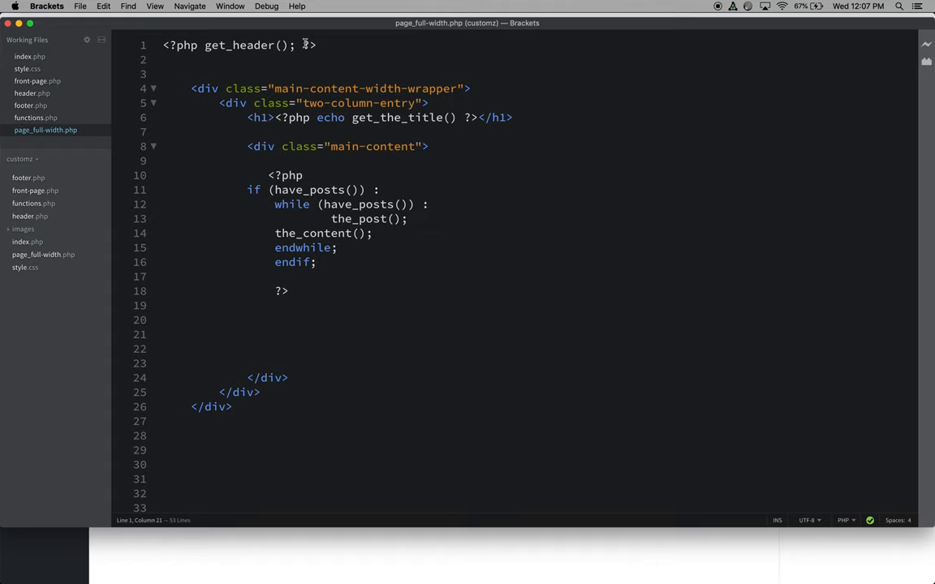
pyautogui.click(204, 45)
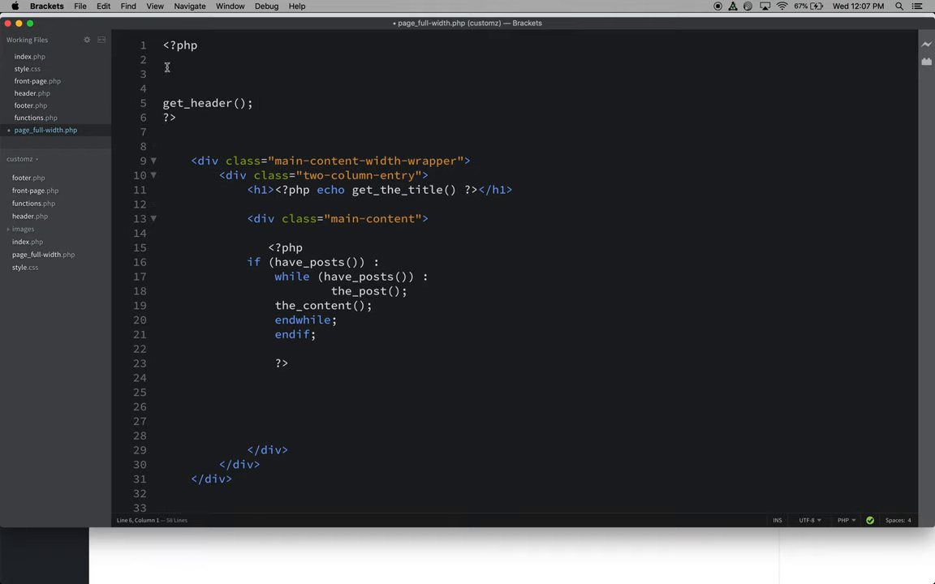
pyautogui.click(166, 75)
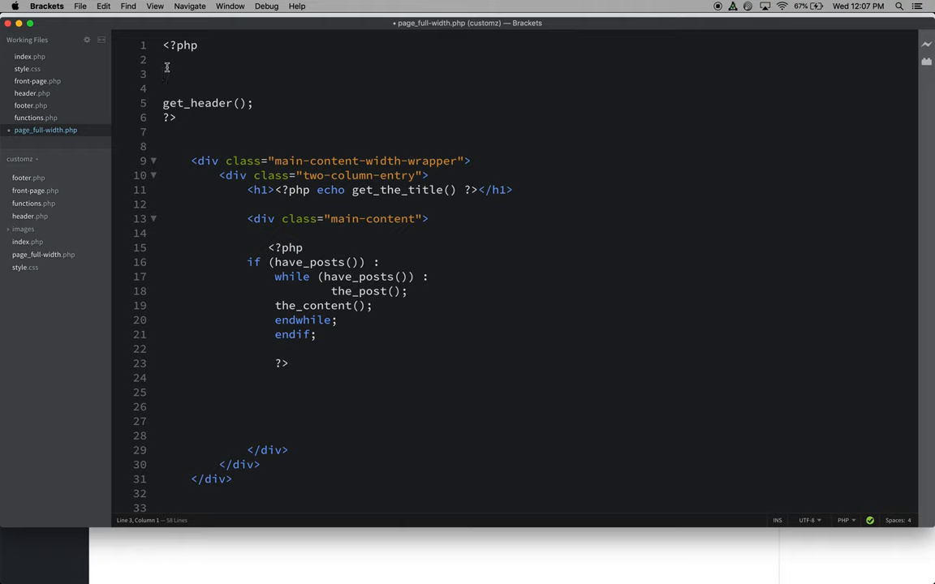
# - Add the comment /* Template Name: Full-width Template */ above get_header()
pyautogui.write('/')
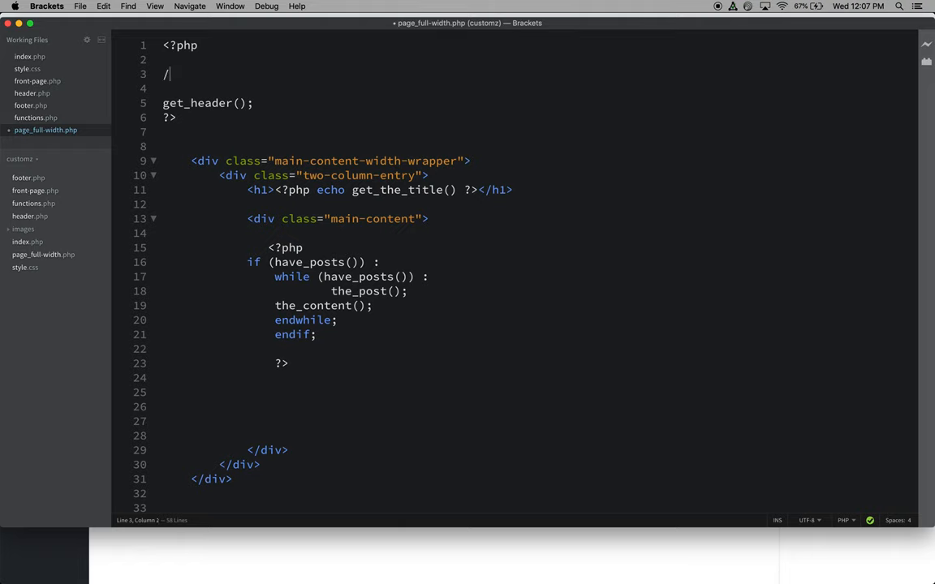
pyautogui.write('*')
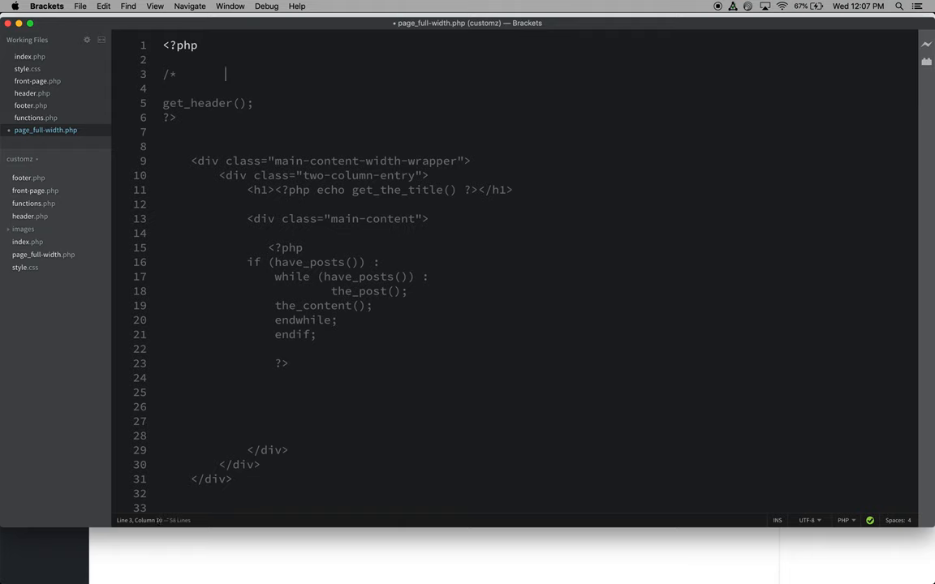
pyautogui.write('*')
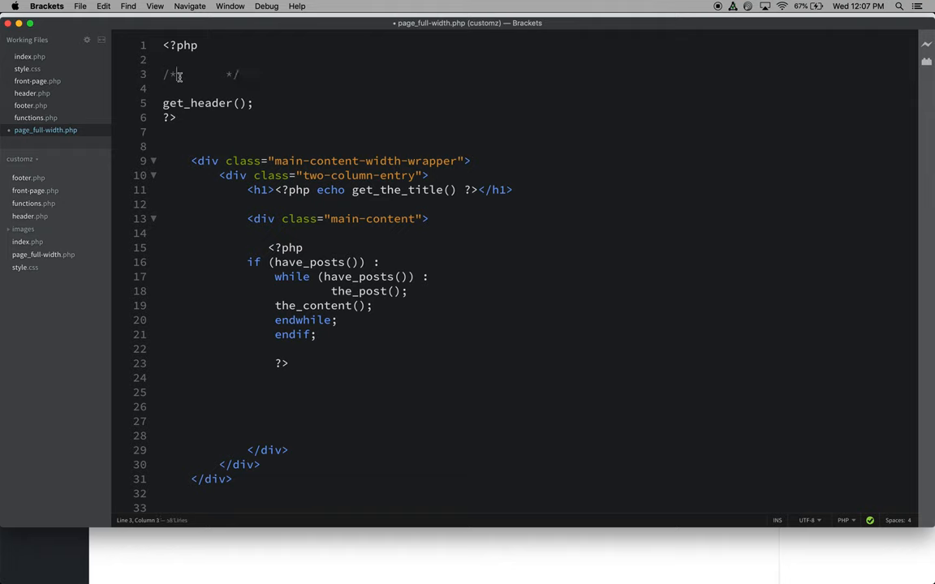
pyautogui.write('Te')
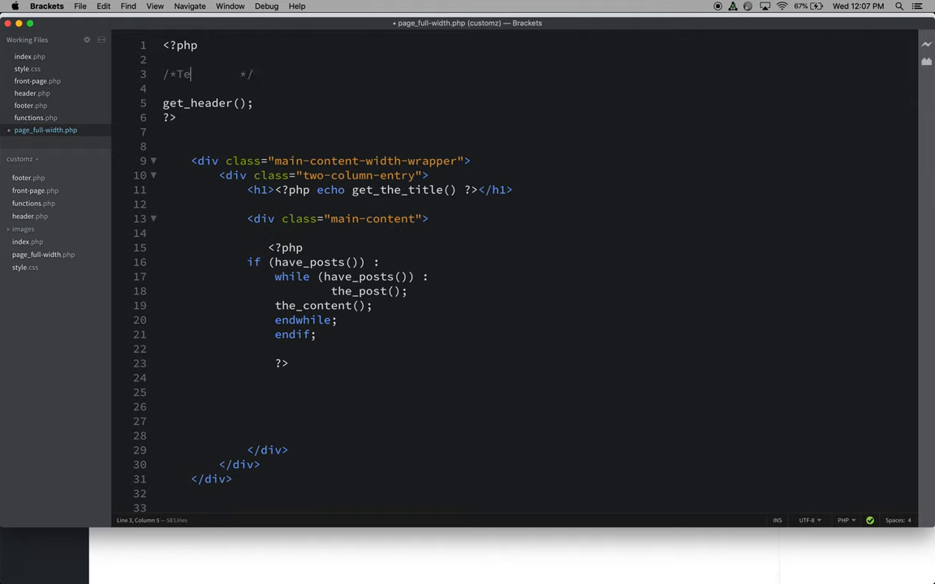
pyautogui.write('mplate Nam')
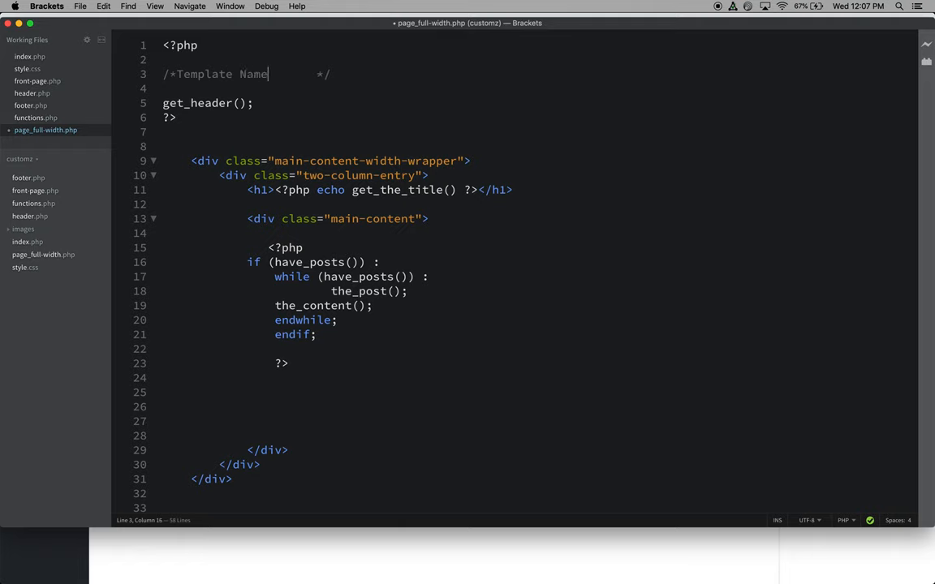
pyautogui.write(':')
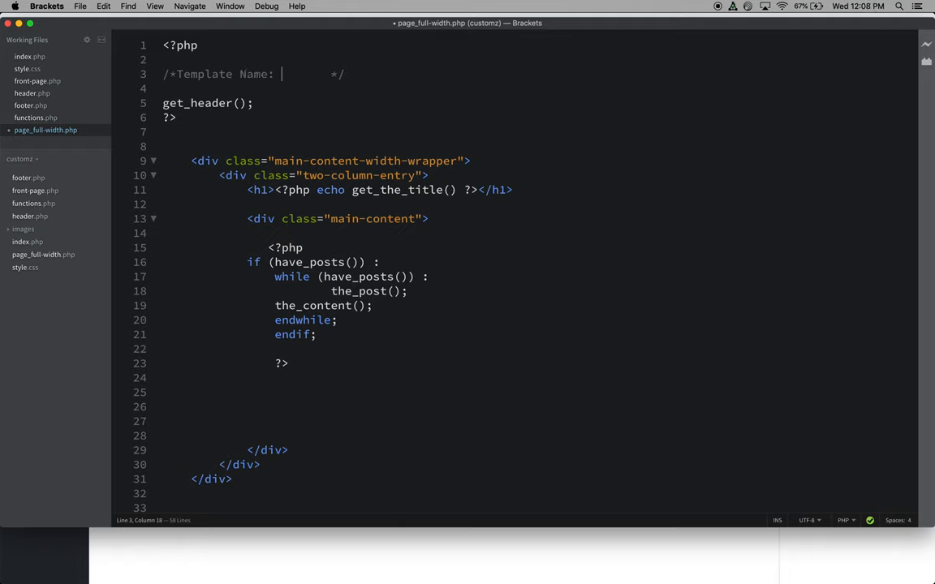
pyautogui.write('Full-width Templ')
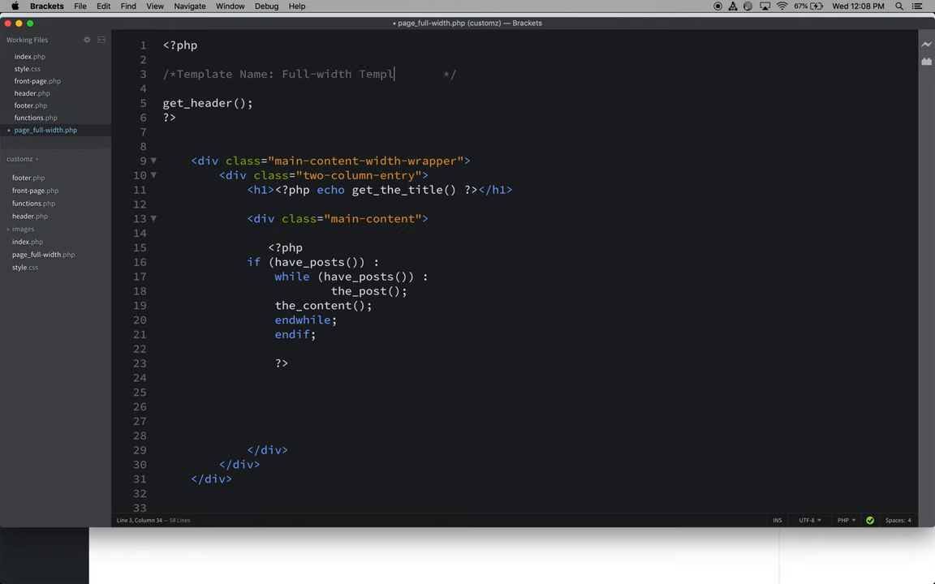
pyautogui.write('ate')
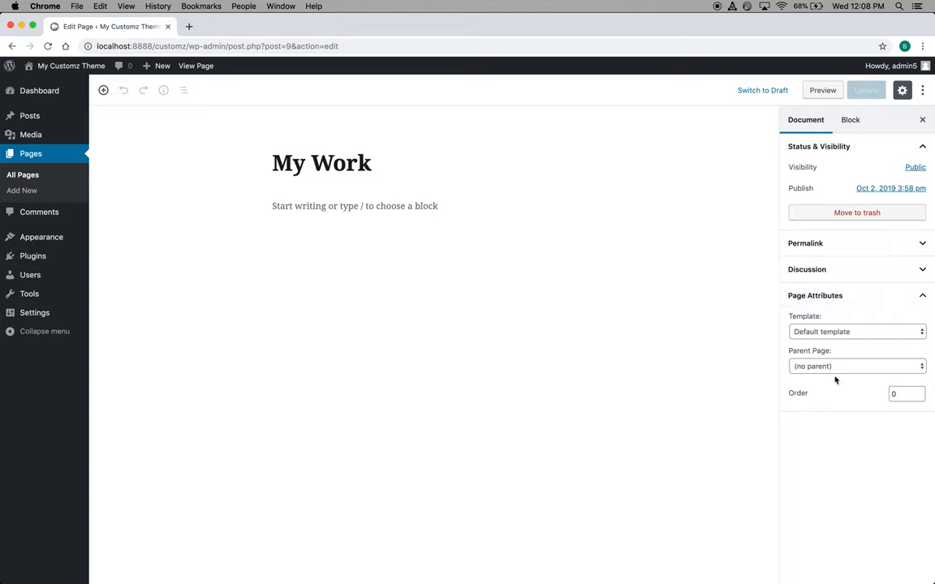
# - Assign Full-width Template to My Work, add some filler paragraph text, and update the page
pyautogui.click(857, 331)
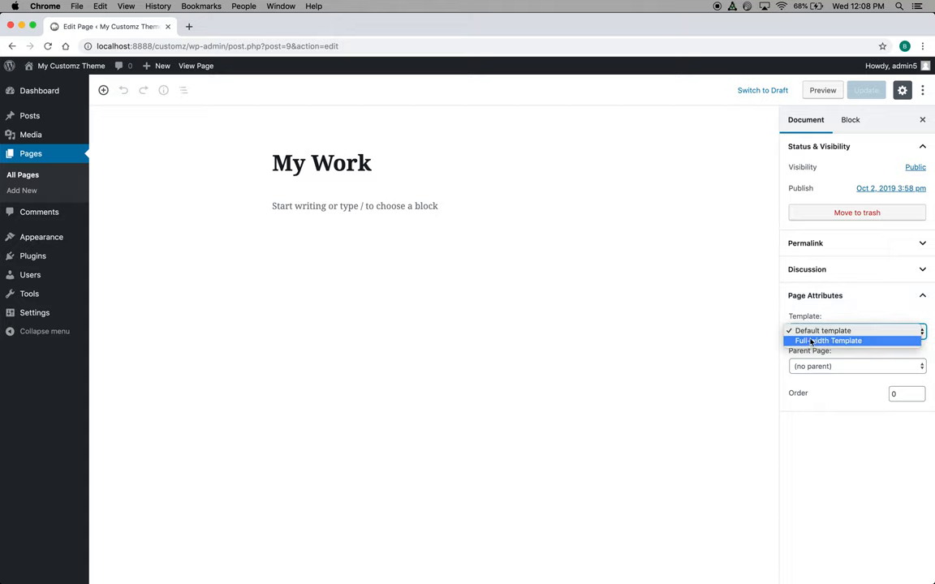
pyautogui.click(827, 341)
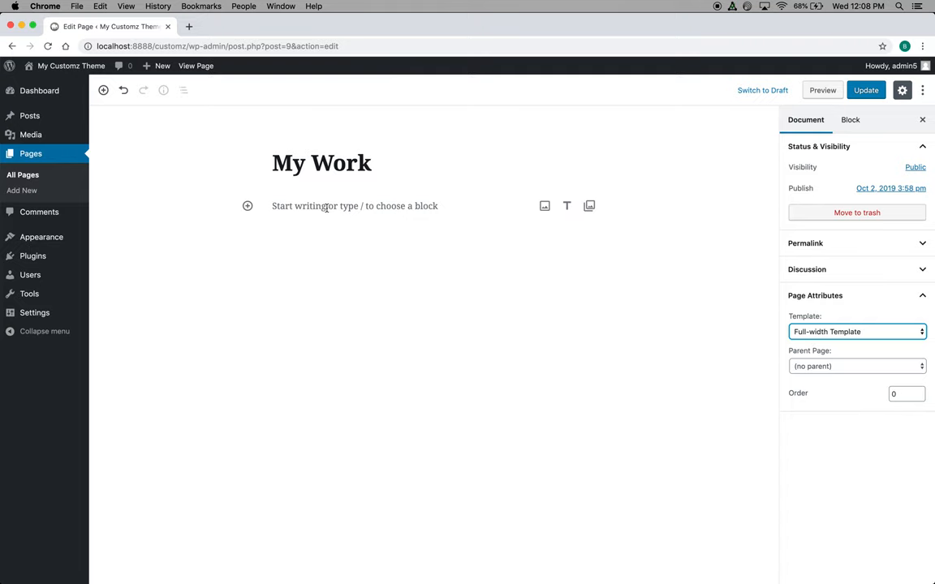
pyautogui.write('jndslfkjsad;fklsjd;flkajsdf;sajdf')
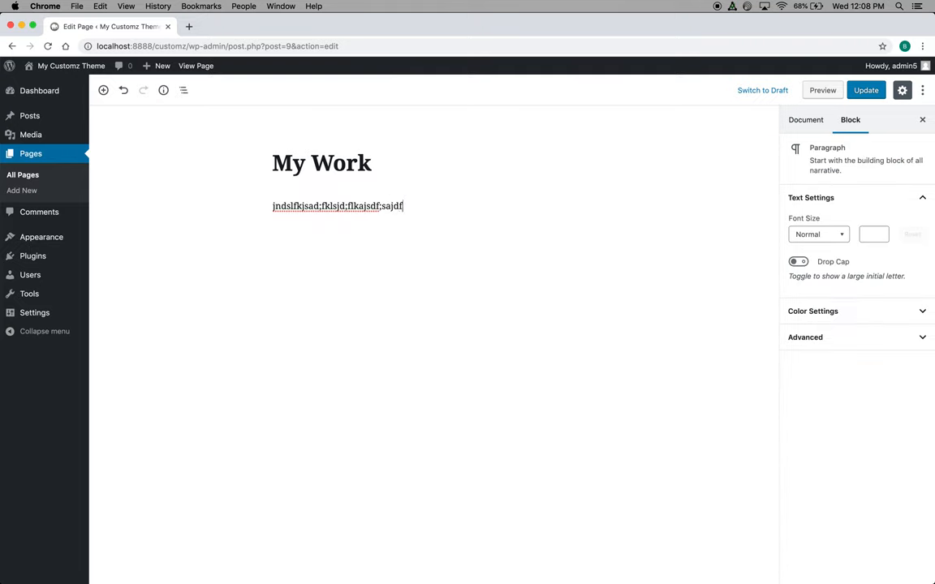
pyautogui.write("sd'fijsd;lf")
pyautogui.write('s;djfhsldjfhlksdjfhksjdfh')
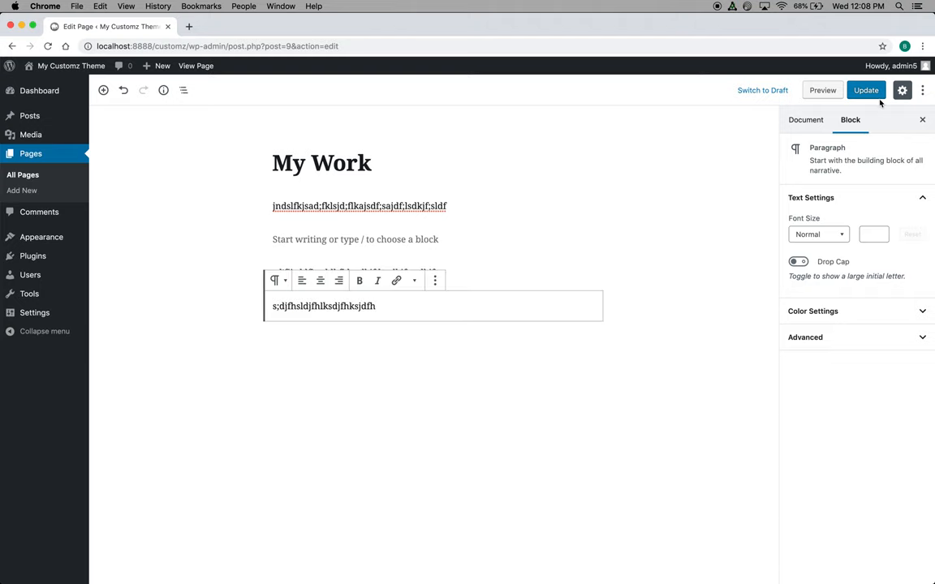
pyautogui.click(865, 90)
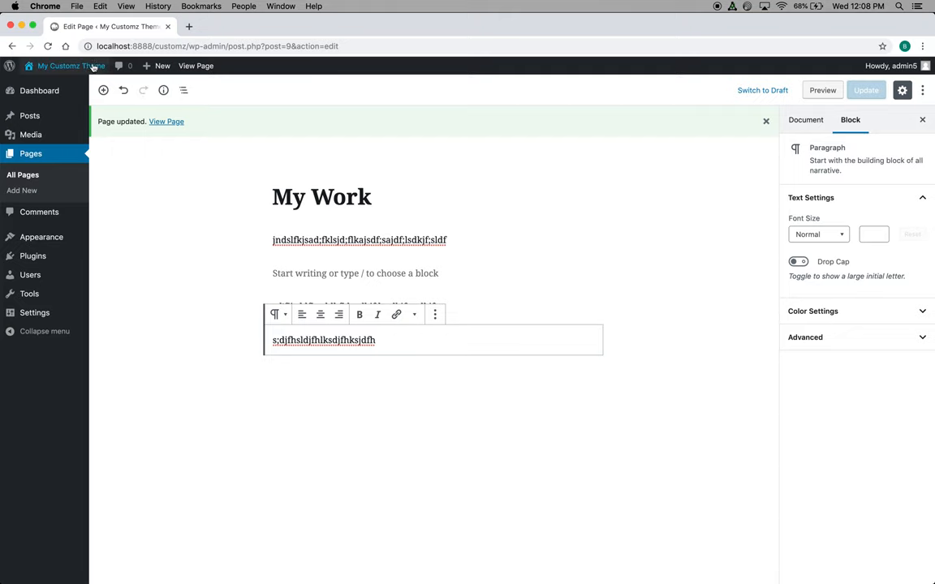